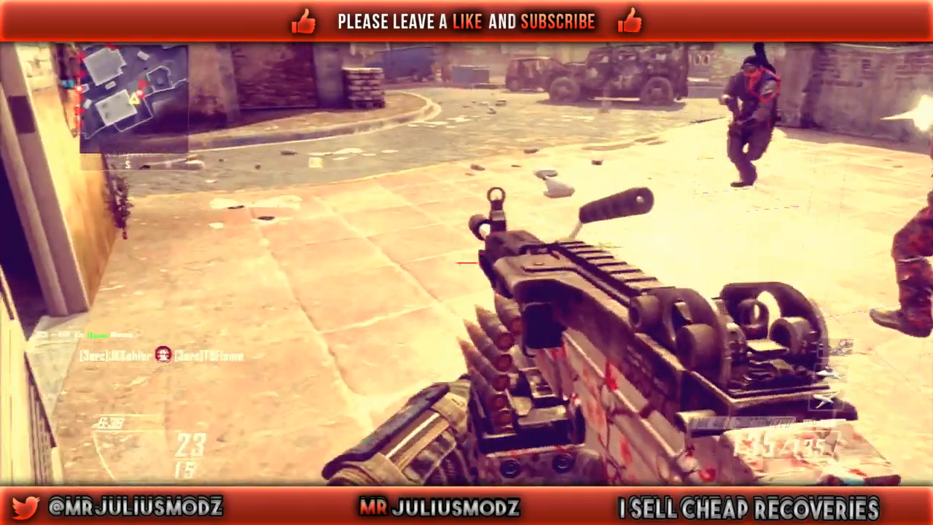
Step: Fire the light machine gun down the street to eliminate enemies, landing a headshot and reaching 40 kills
click(466, 292)
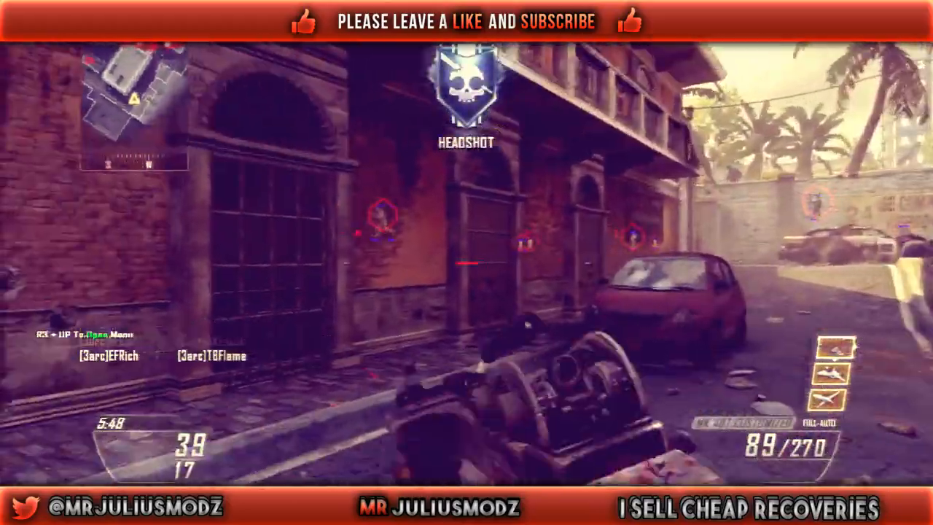
click(467, 262)
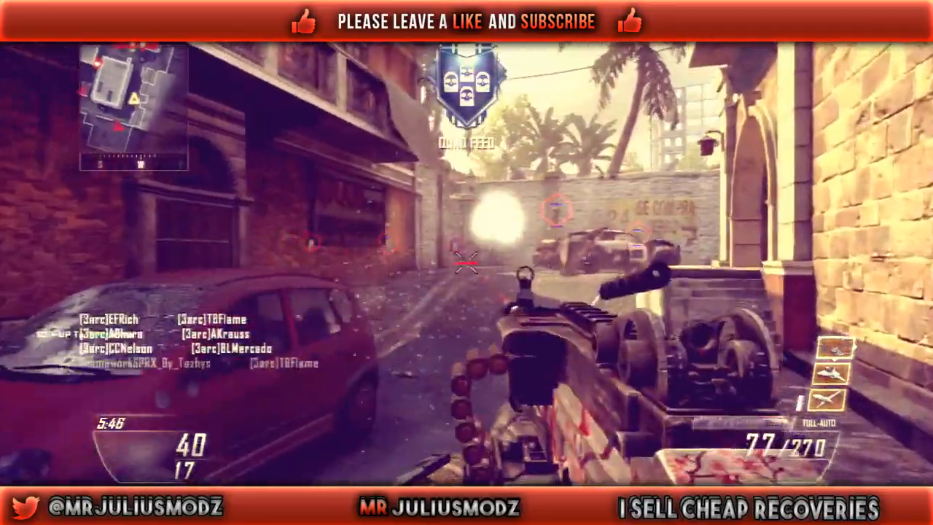